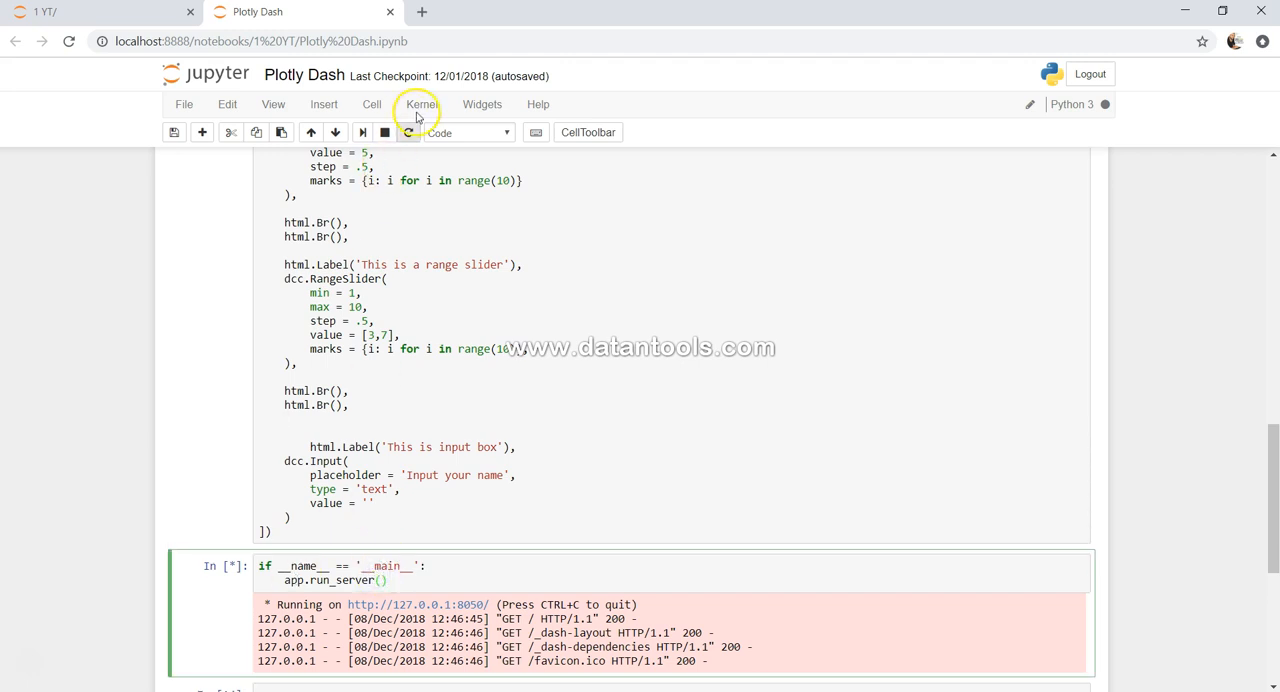
Interrupt the Dash server and add html.Br() line breaks after dcc.Input in the layout
click(420, 104)
text(,)
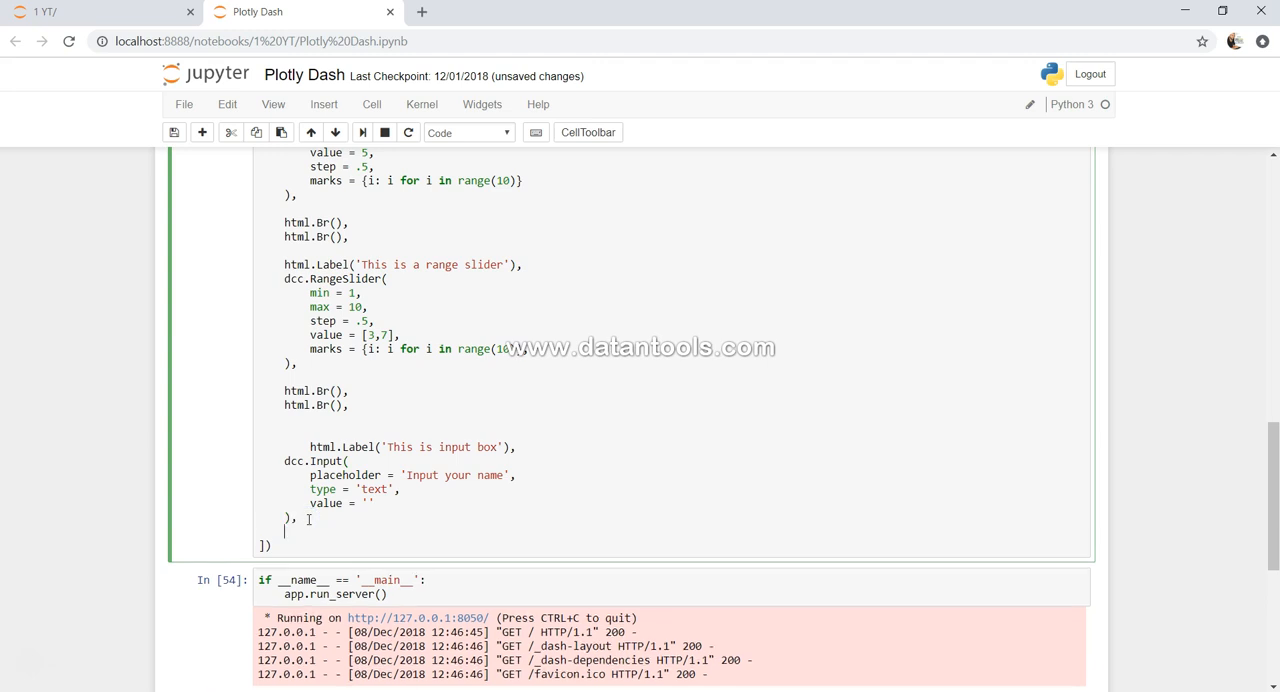
text(html.Br(),)
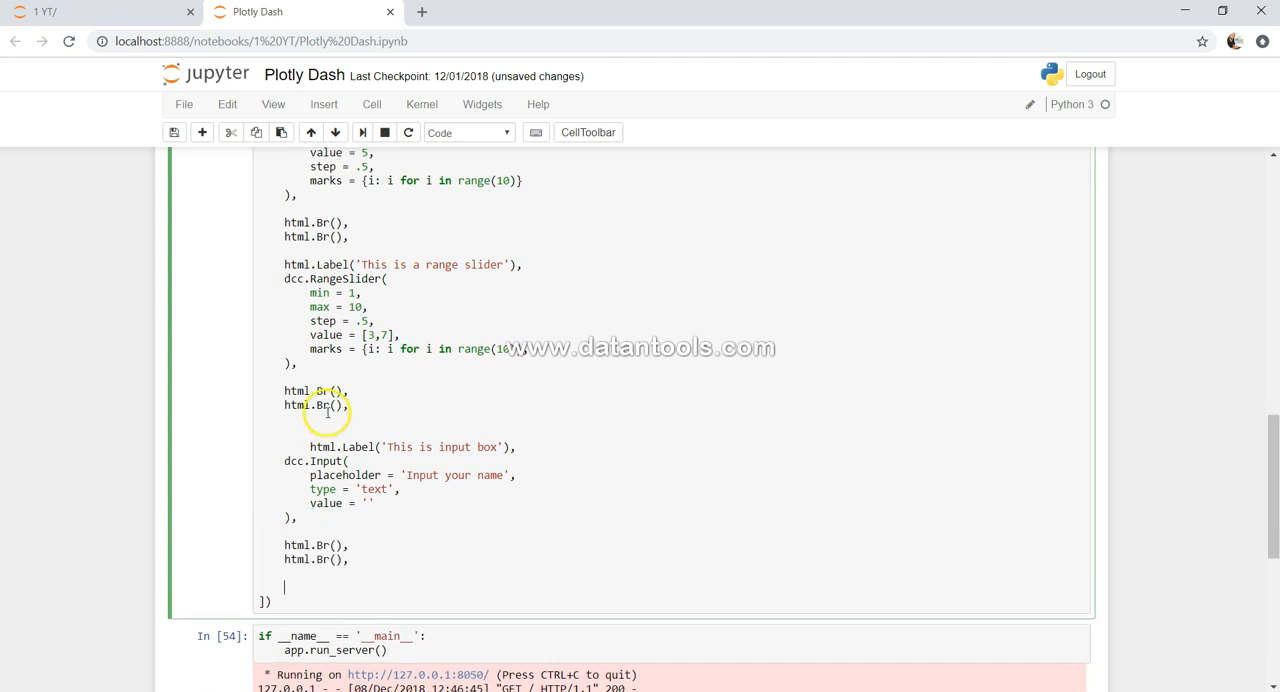
Add a dcc.Textarea with placeholder 'Input your Feedback' below the line breaks
text(dcc.)
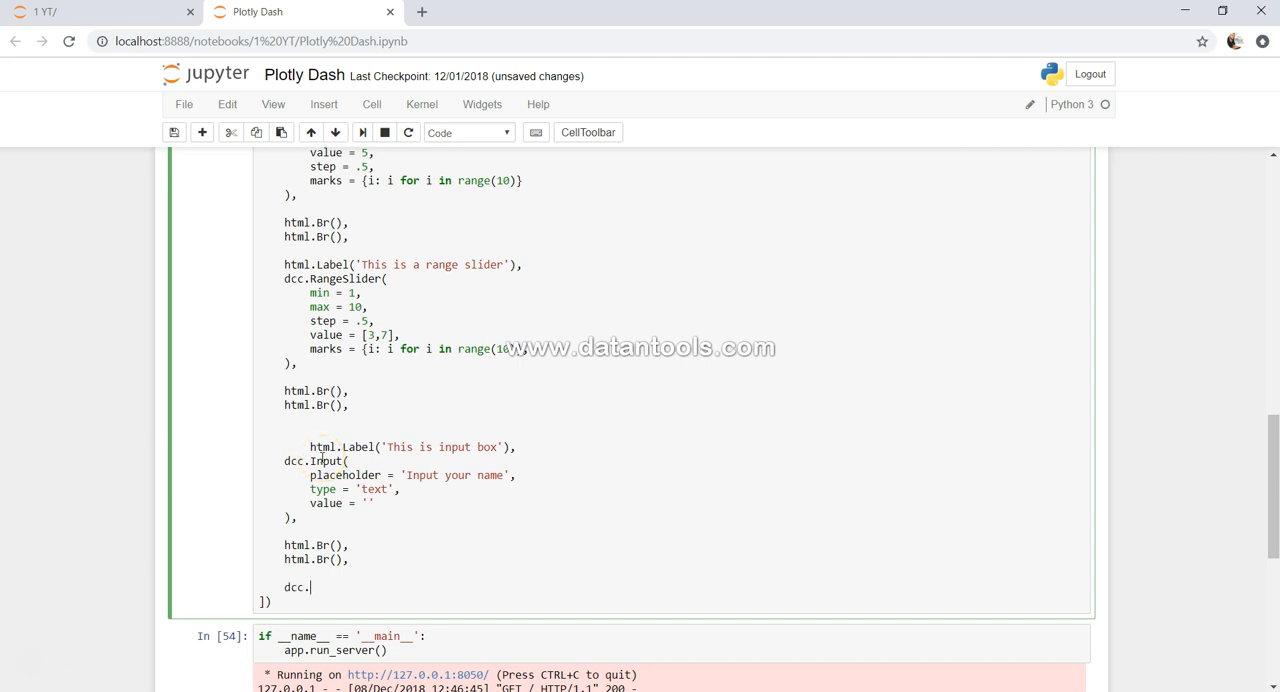
text(Textarea()
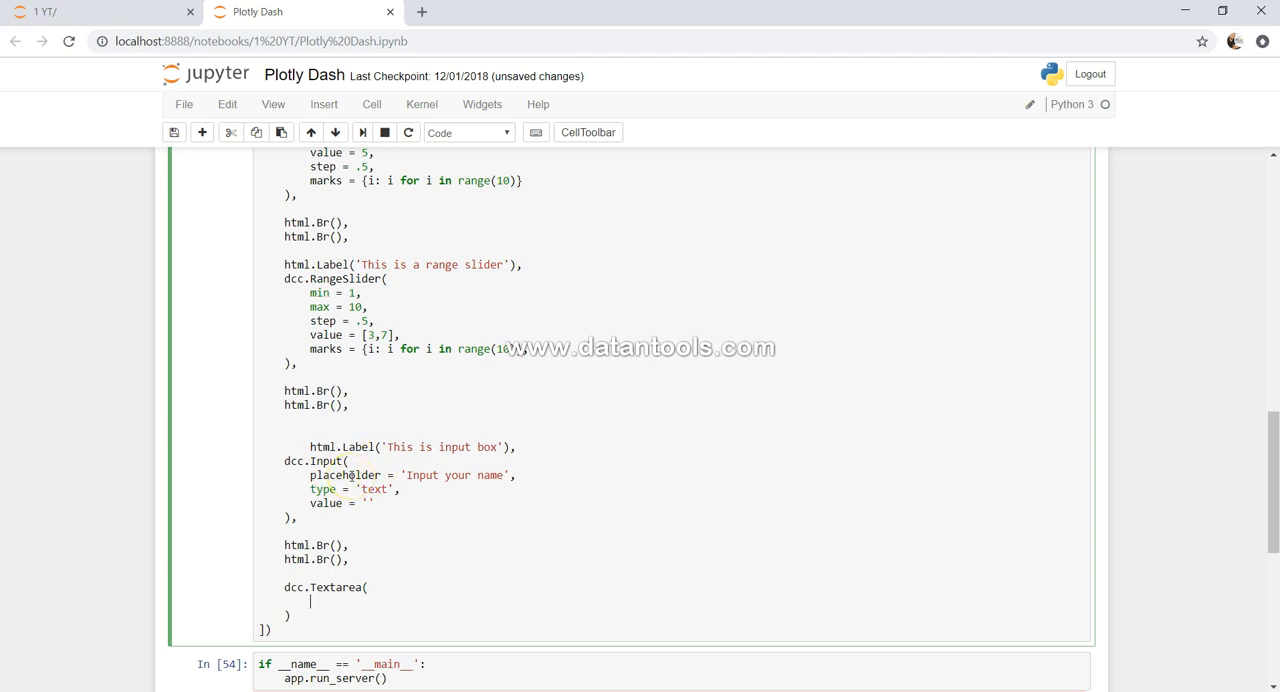
text(placeholder)
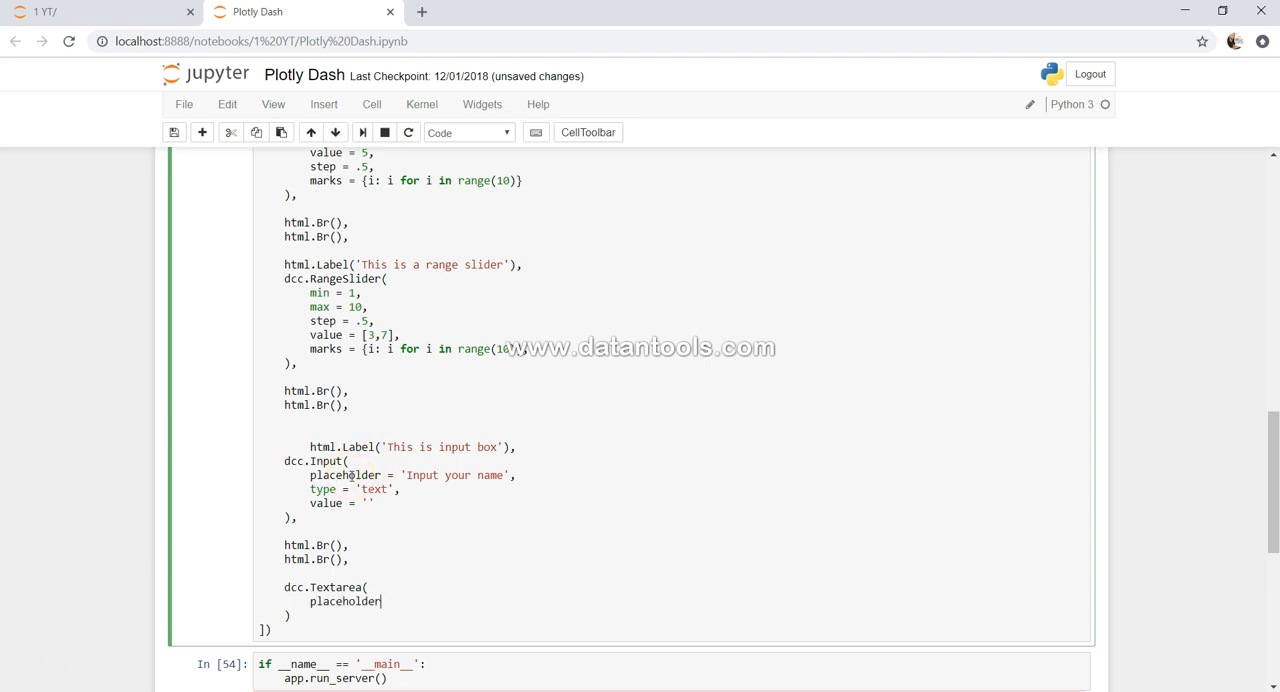
text(= 'I)
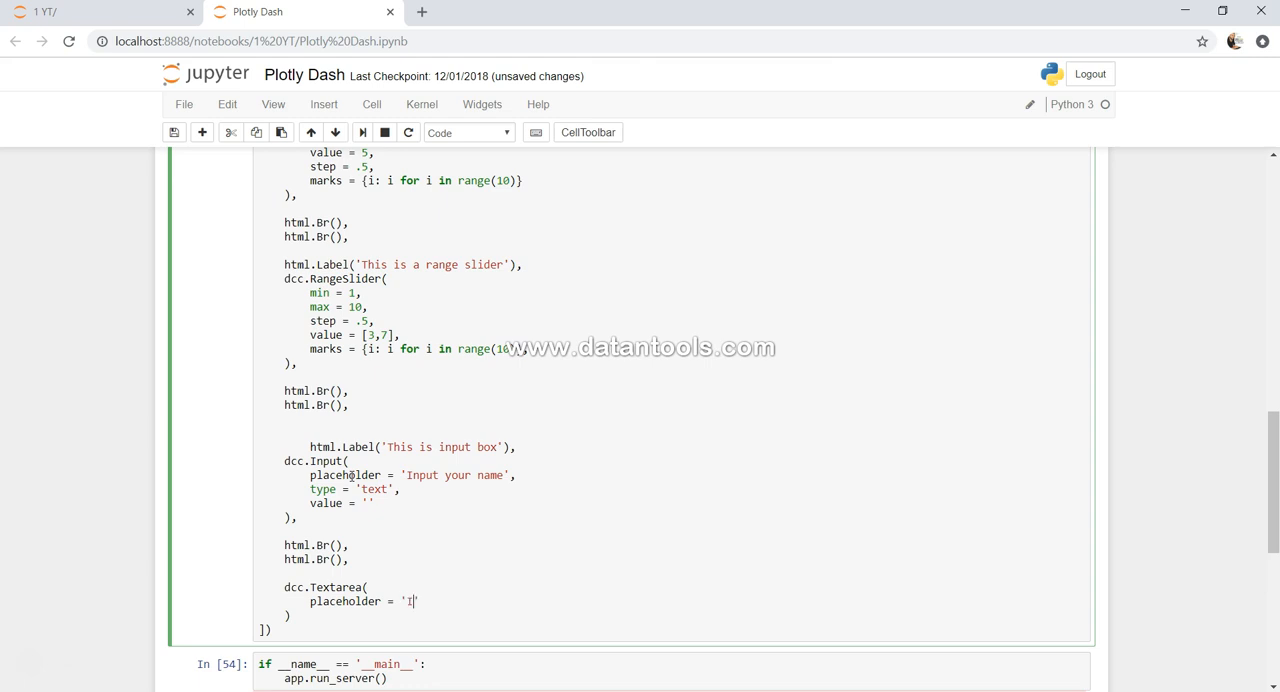
text(nput your)
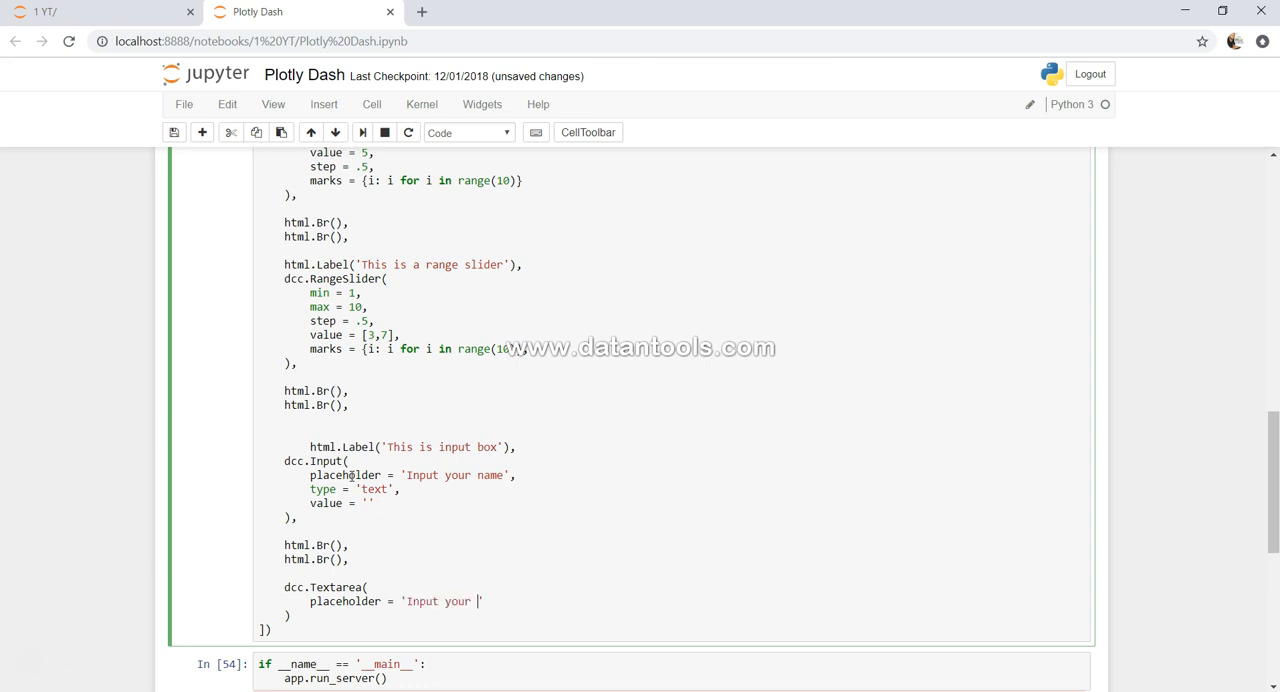
text(Feedback',)
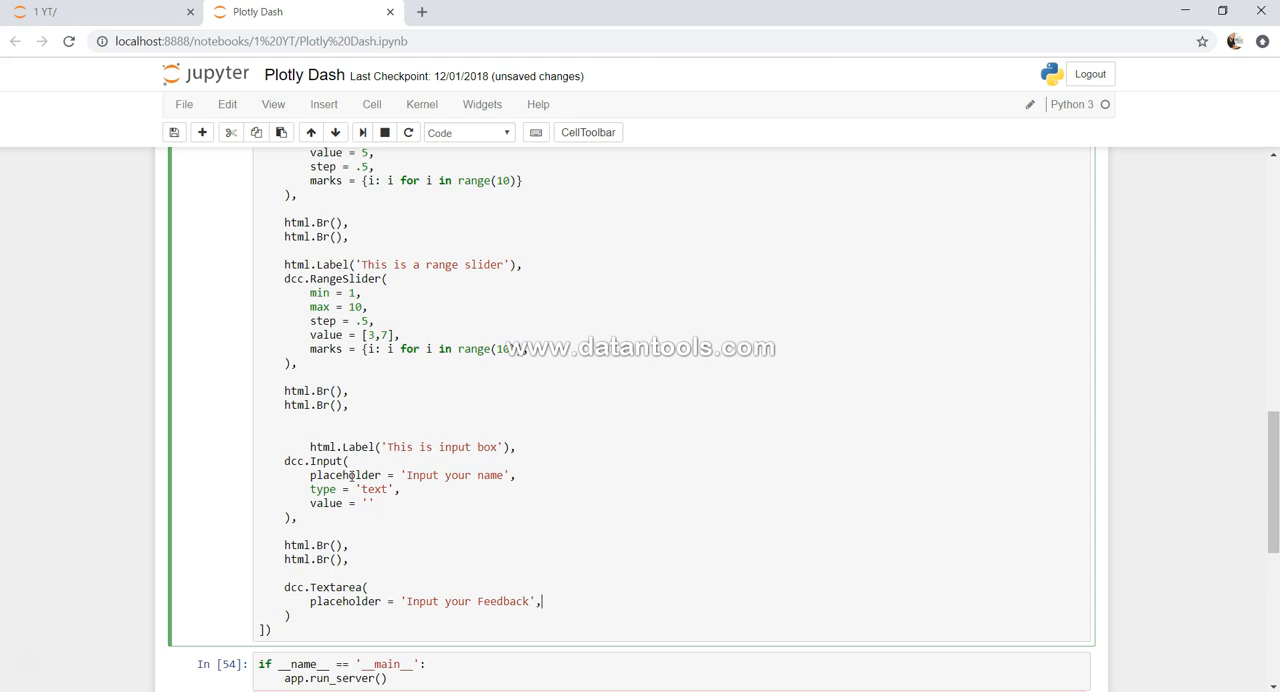
key(enter)
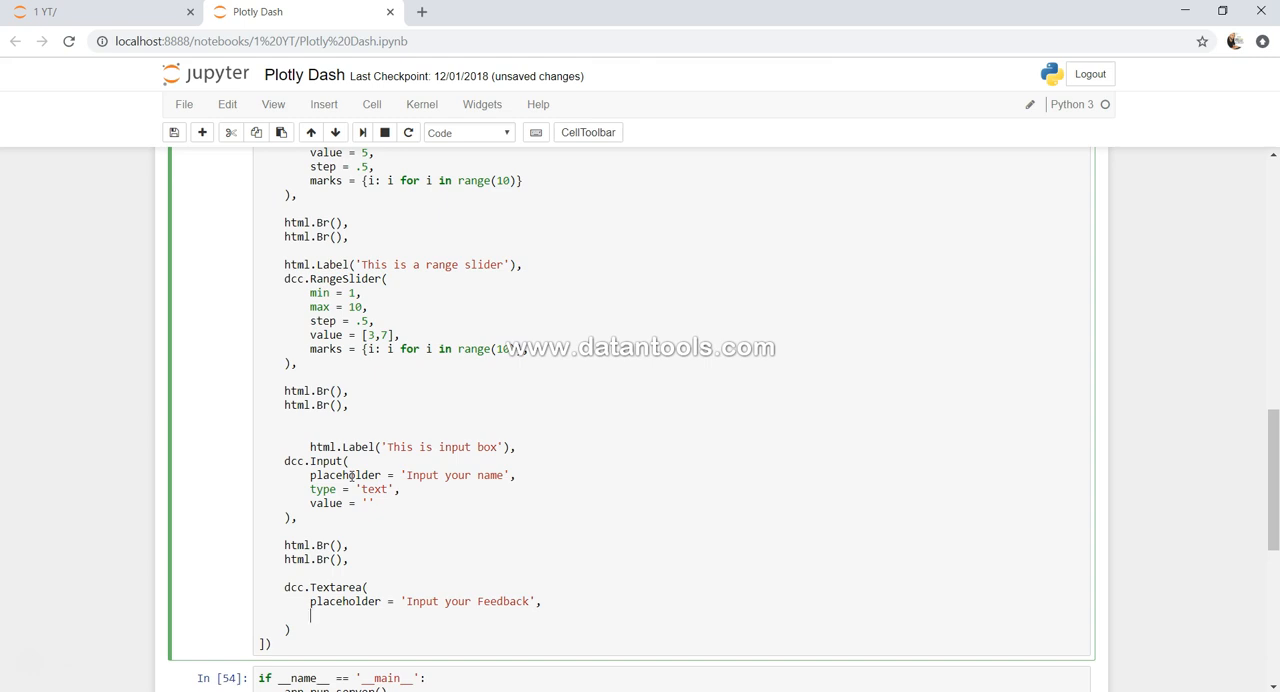
Give the Textarea type 'text' and style {'width': '100%'}
text(type = 'te')
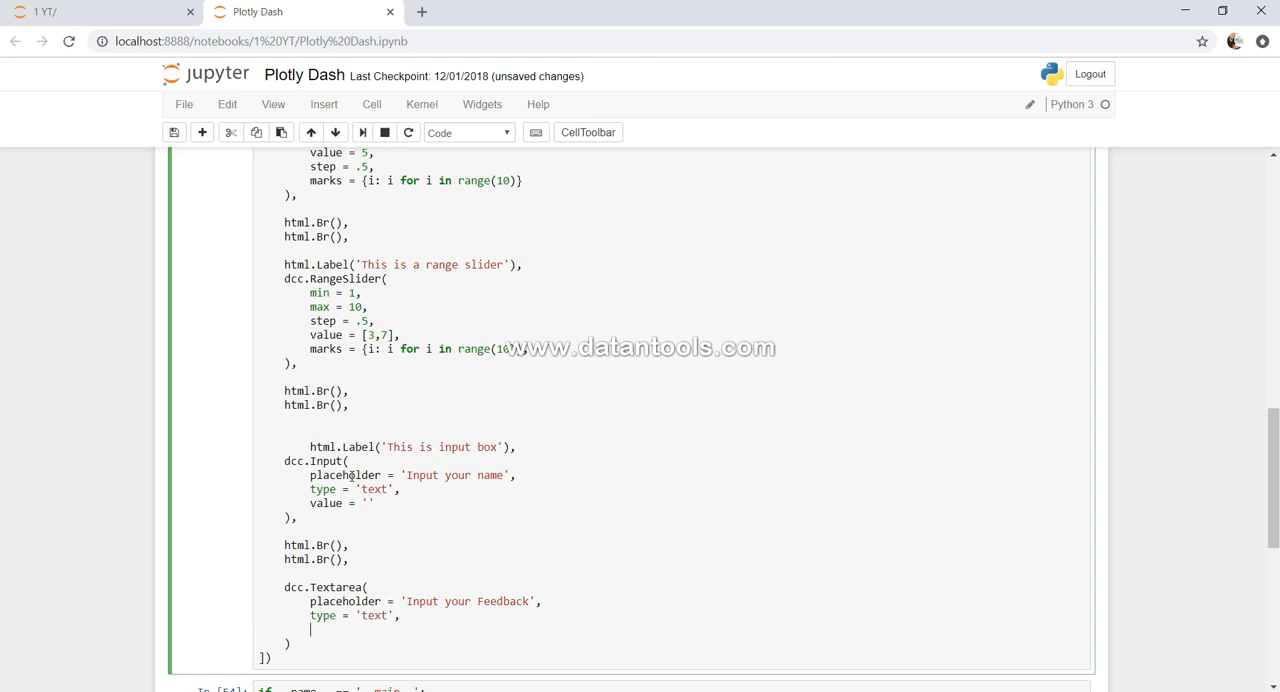
text(style)
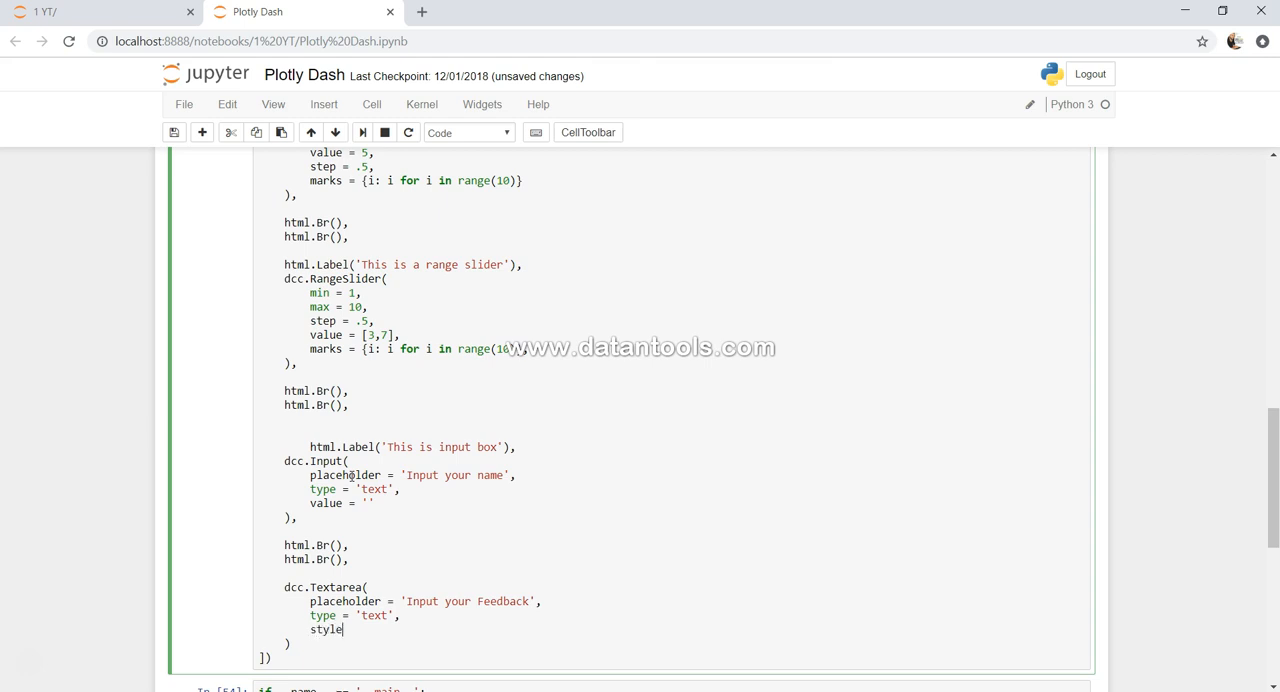
text(= {})
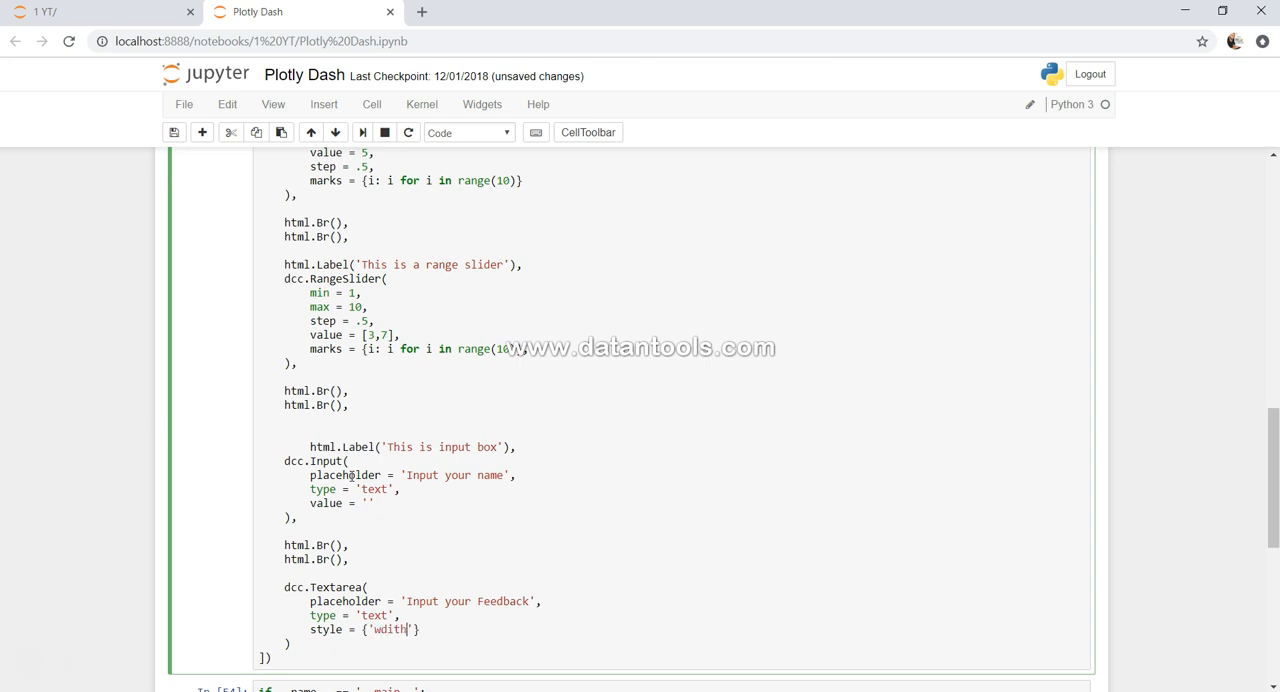
key(Backspace)
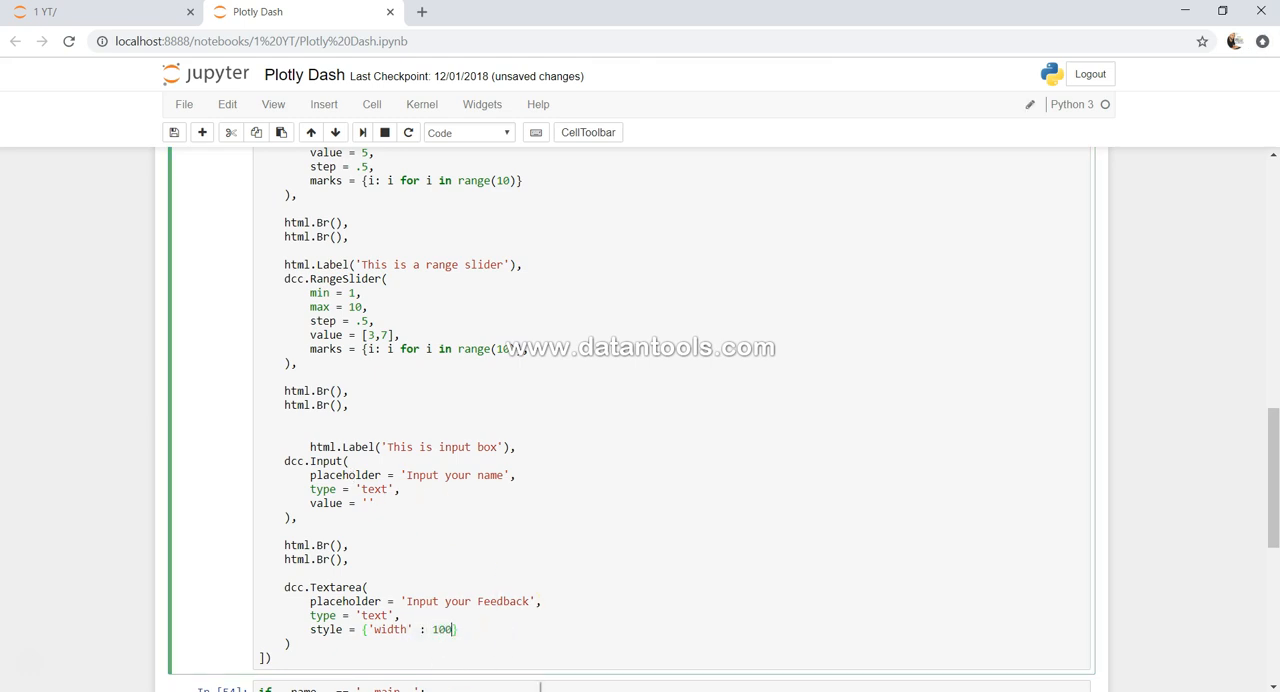
text(%)
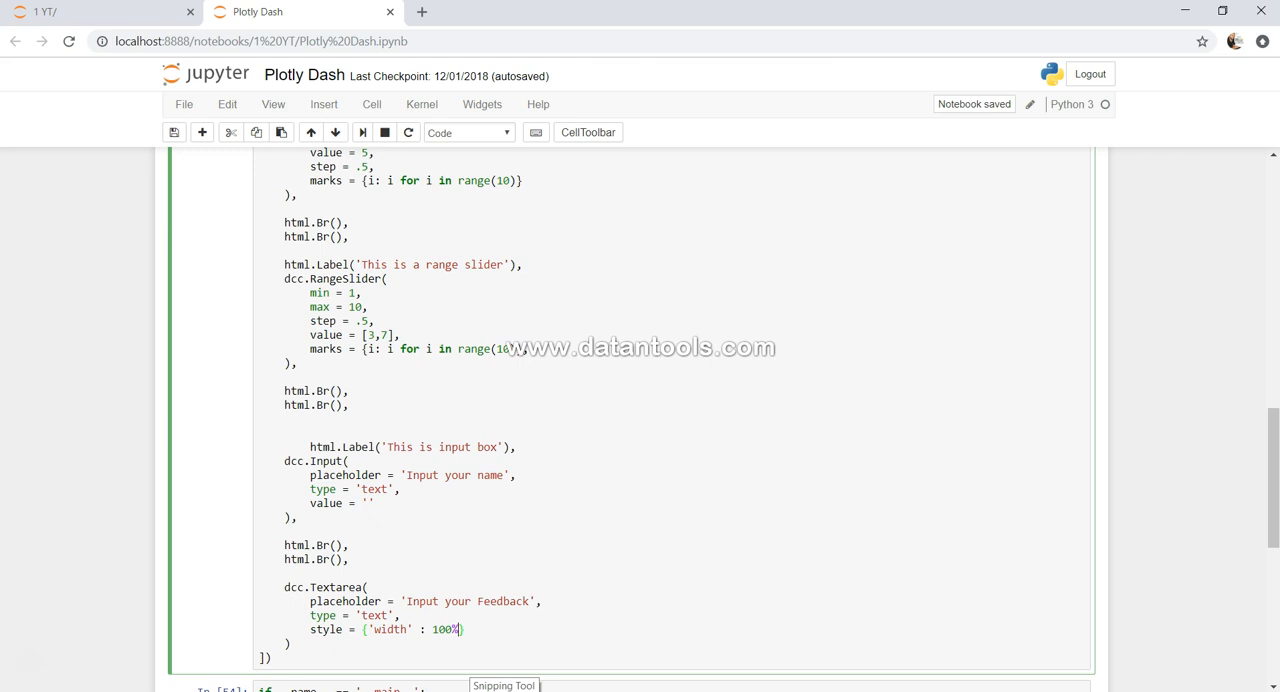
Run the updated layout cell and review the resulting error output
click(362, 132)
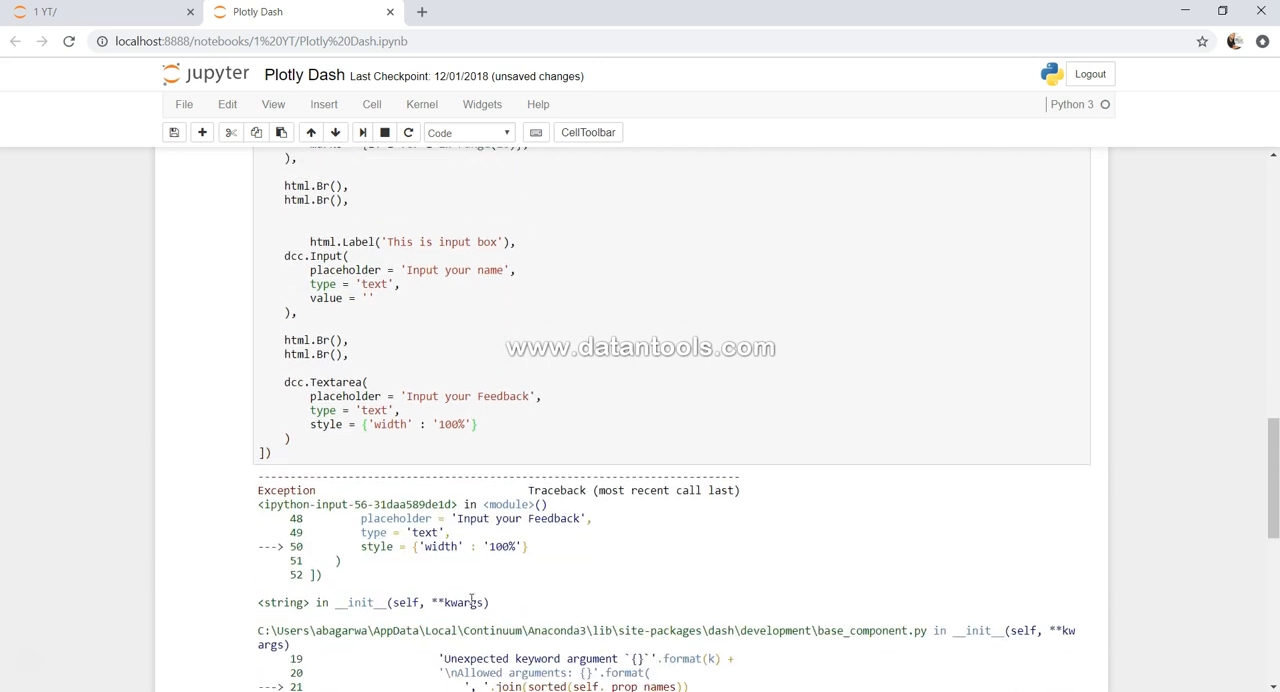
scroll(down, 3)
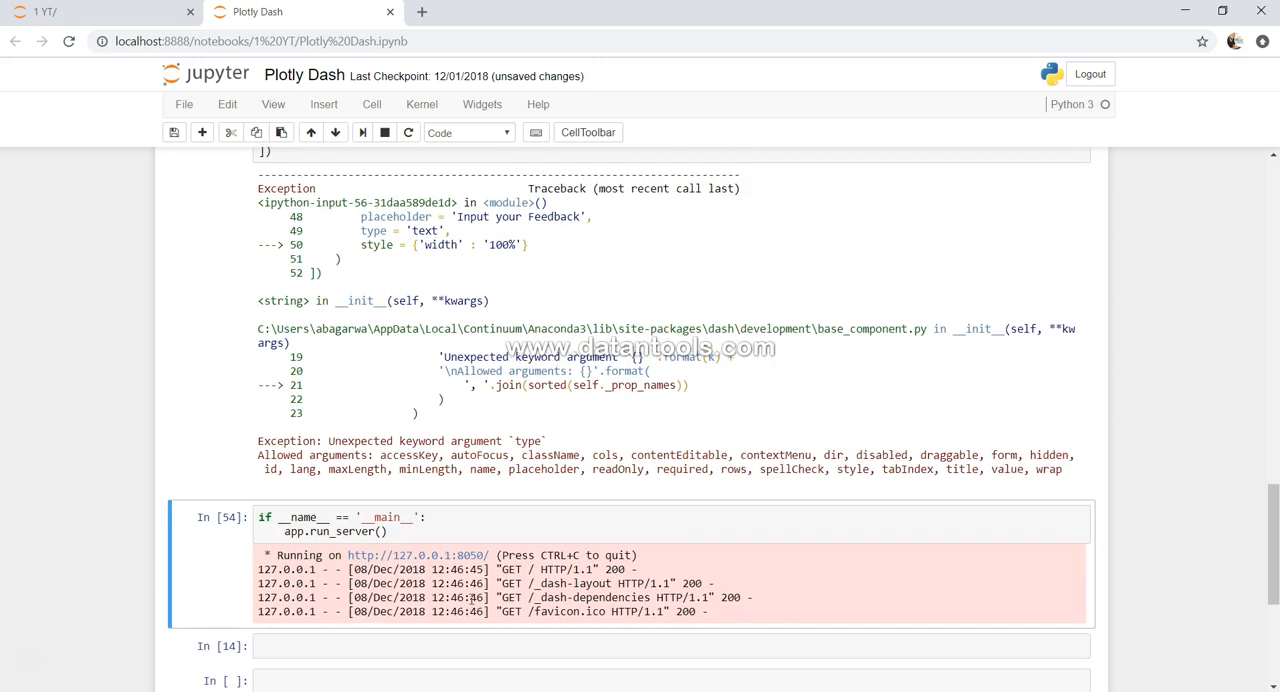
scroll(down, 3)
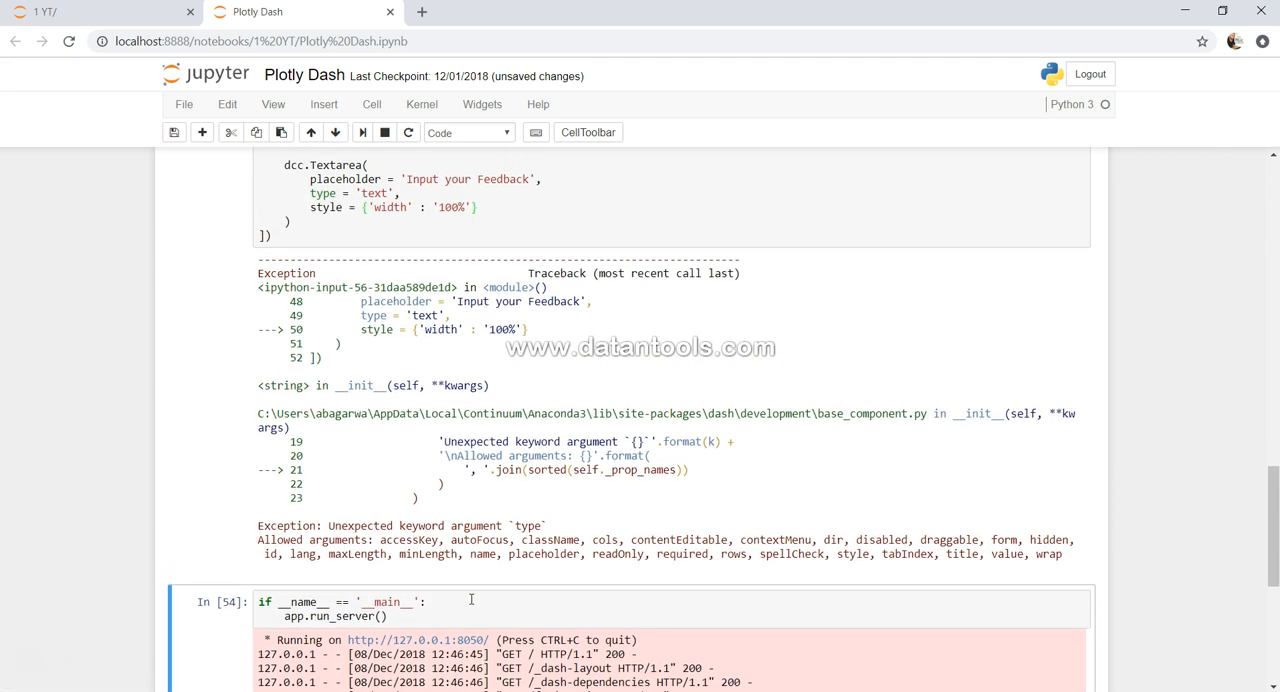
scroll(up, 3)
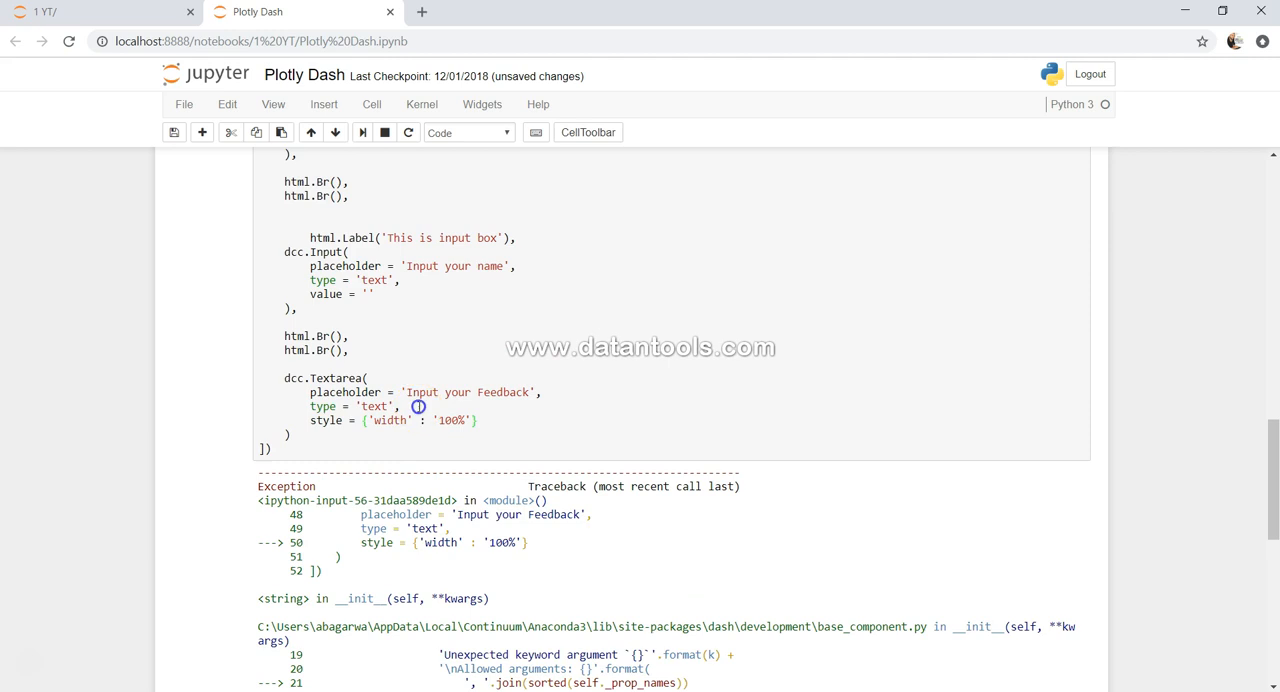
Replace the type property with value 'Placeholder for Text' and inspect the rejected keyword in the error
click(418, 406)
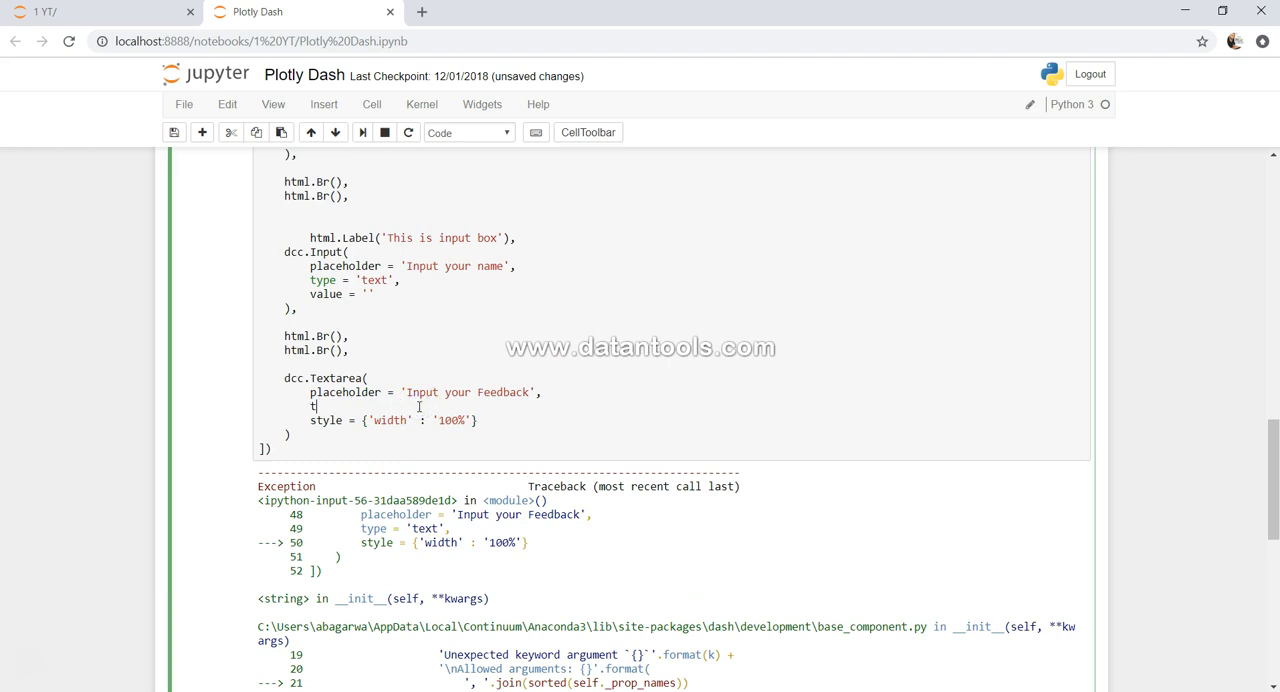
text(ext = '')
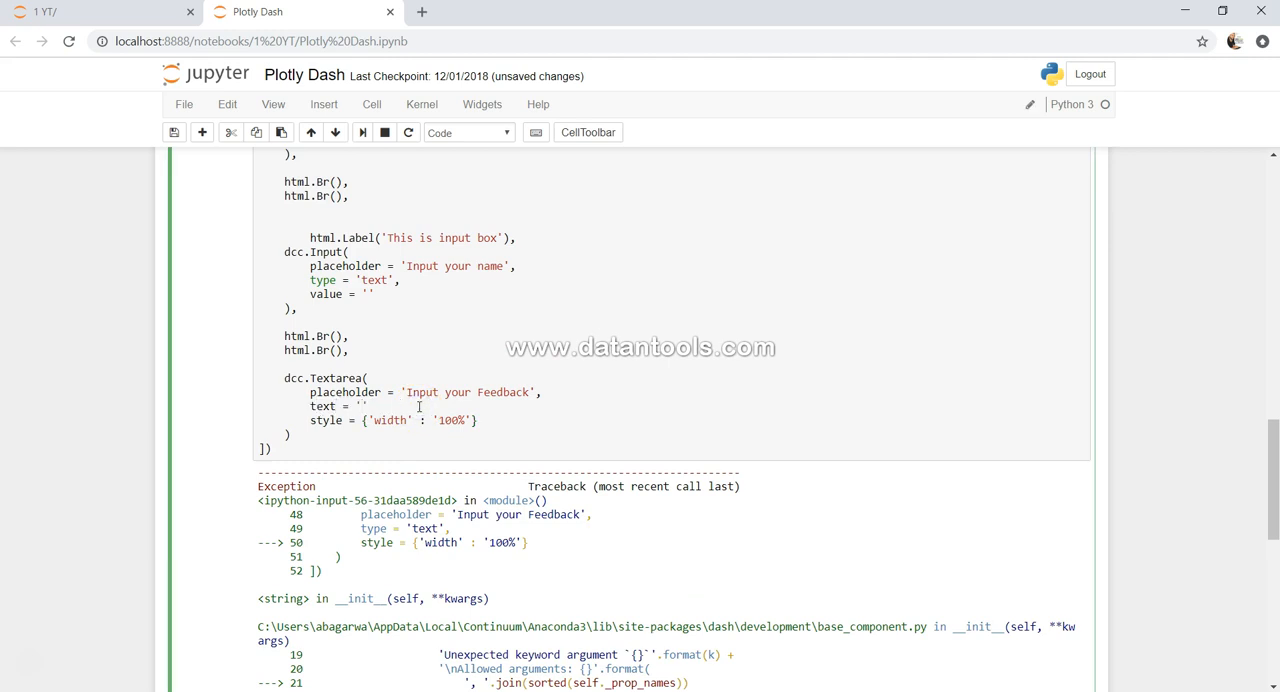
text(Placeholder)
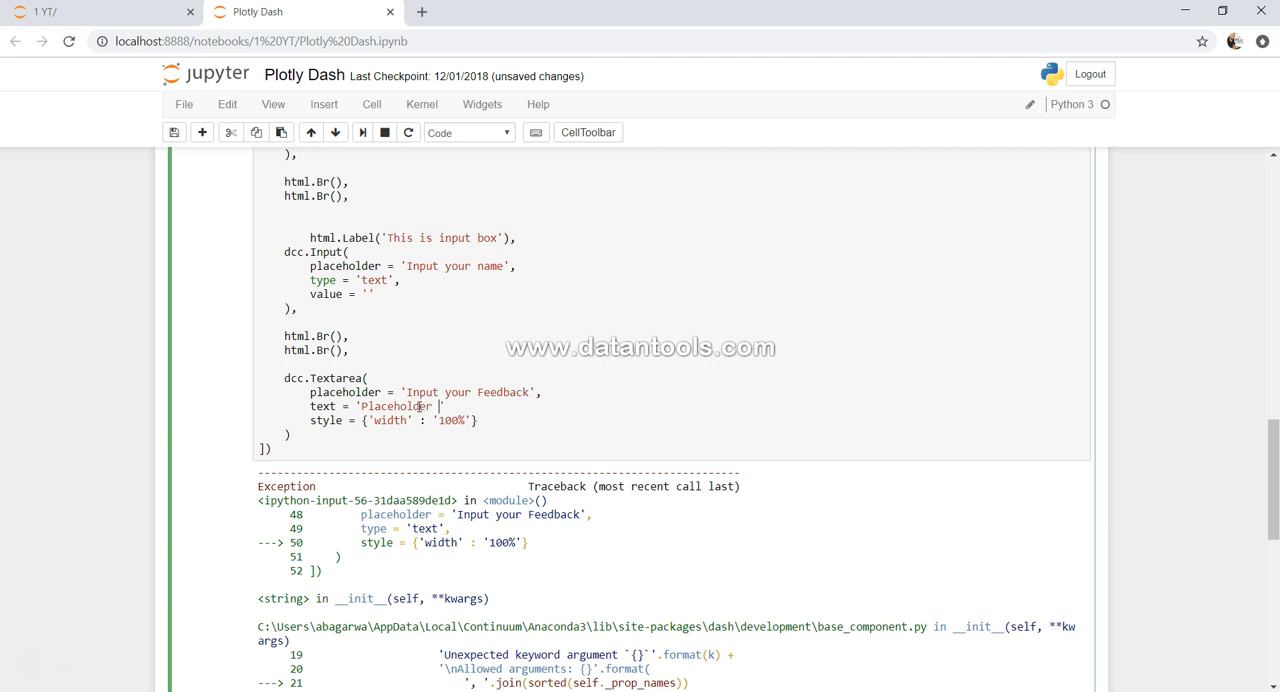
text(for Text)
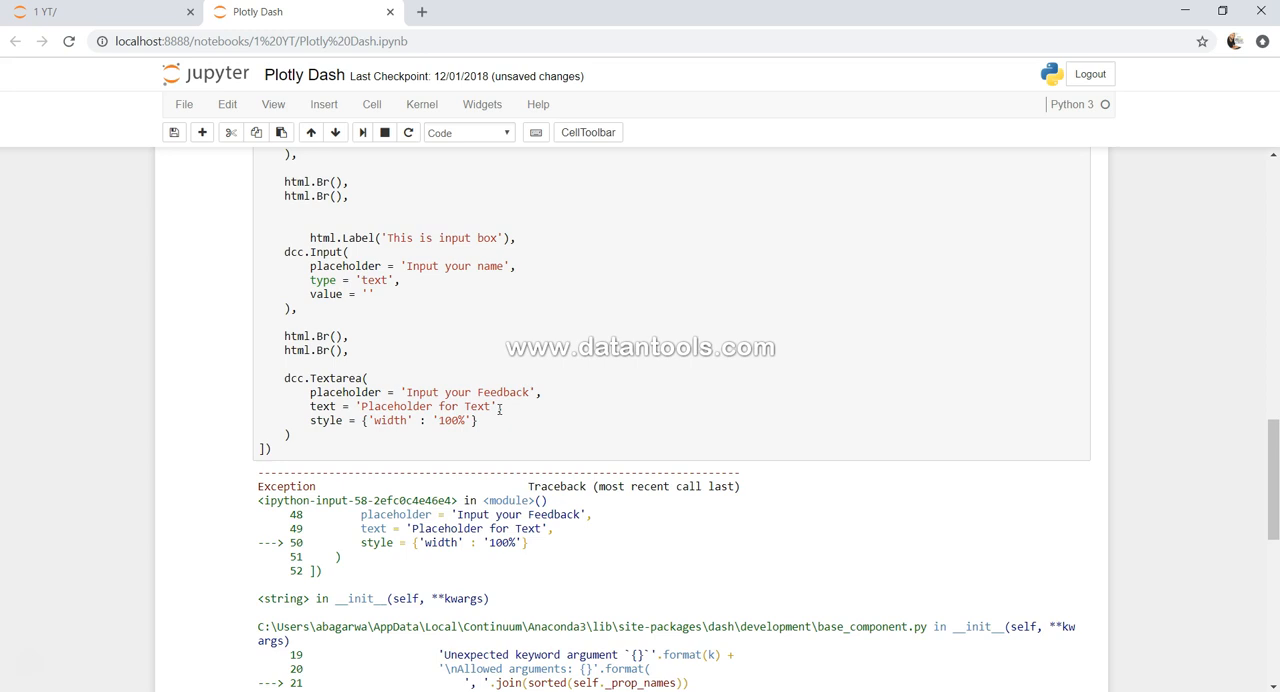
scroll(down, 3)
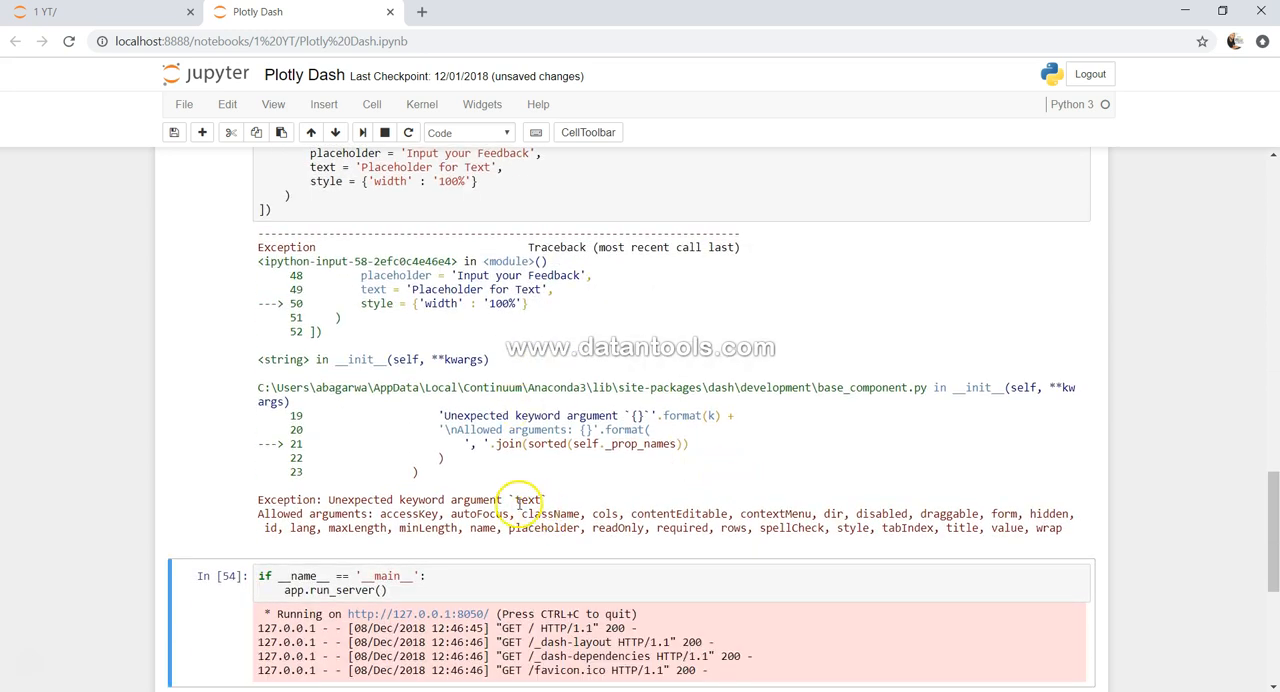
double_click(528, 500)
text(valu)
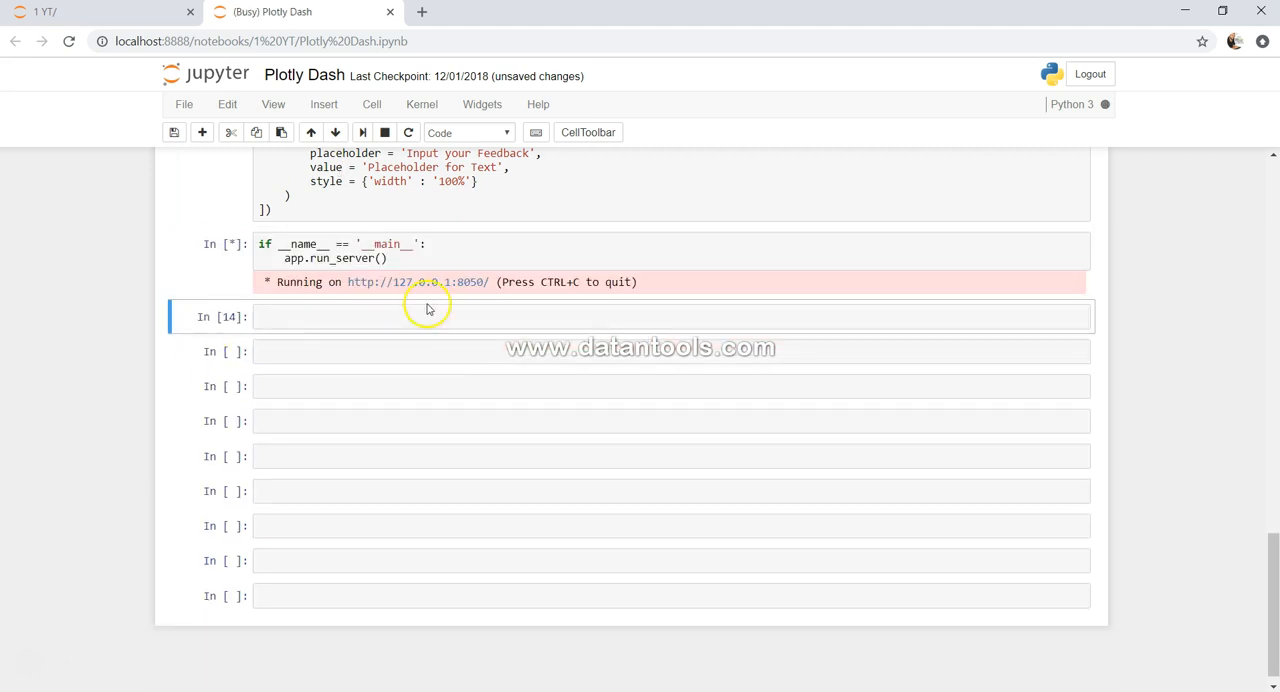
click(416, 280)
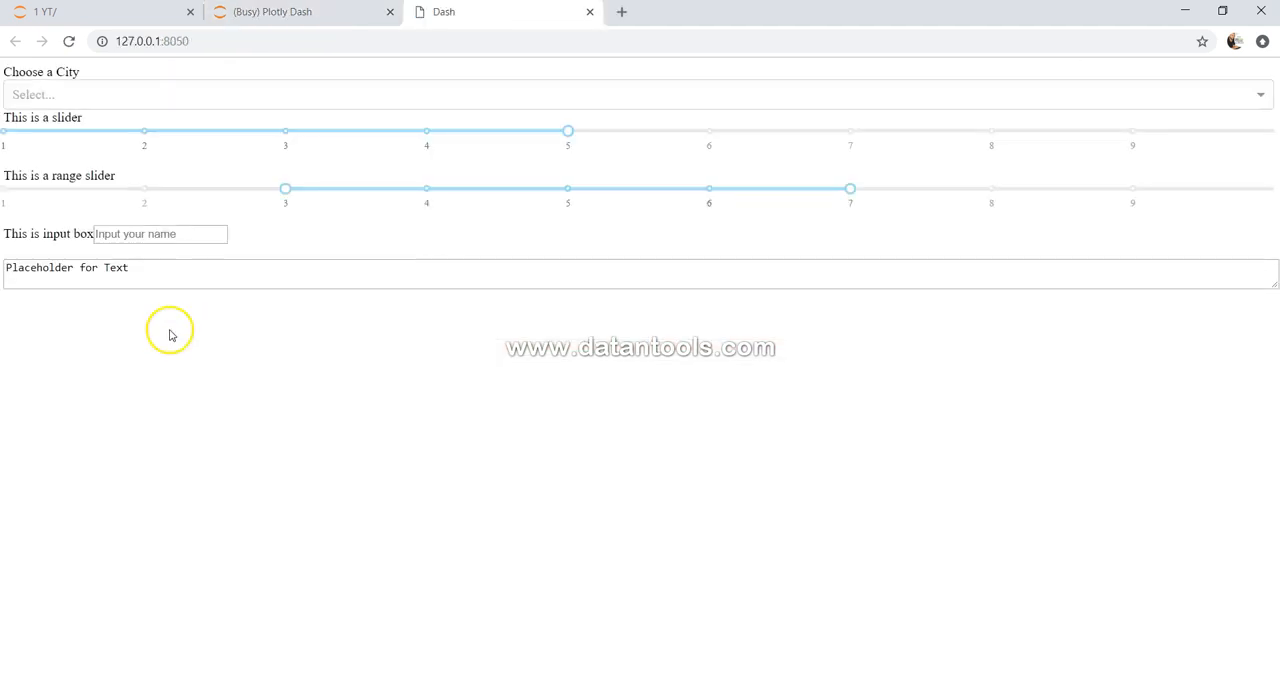
click(640, 272)
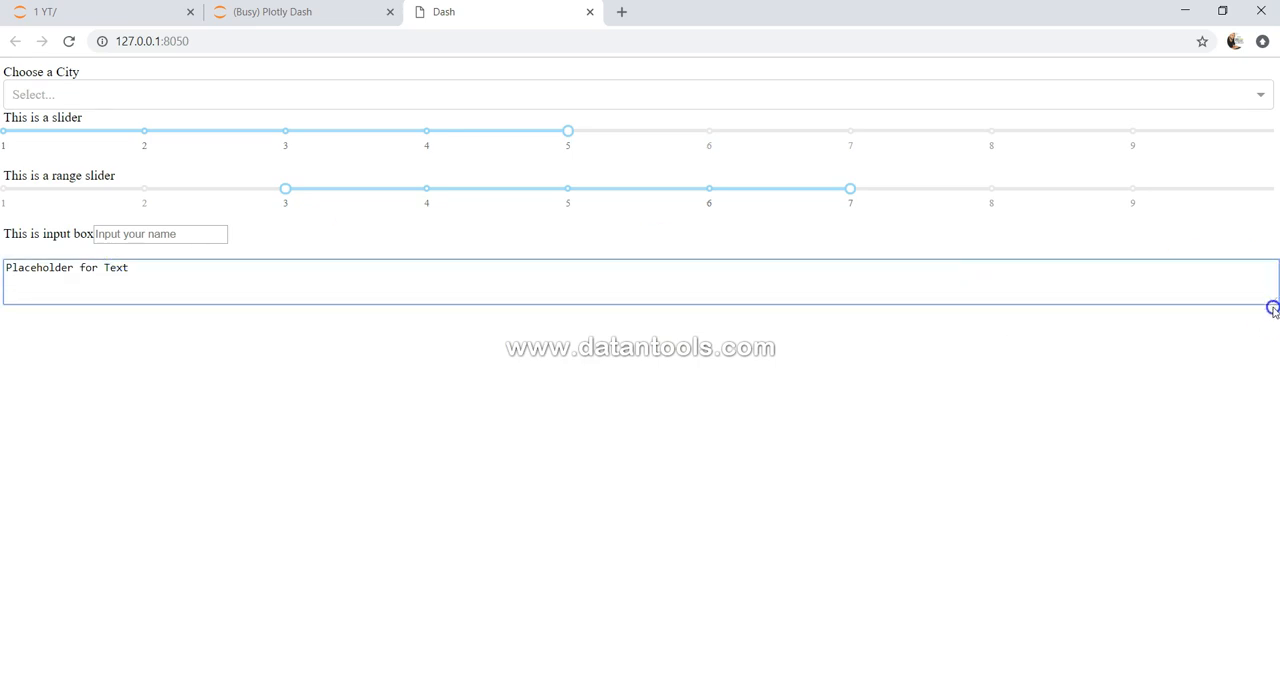
drag(1272, 308, 1272, 362)
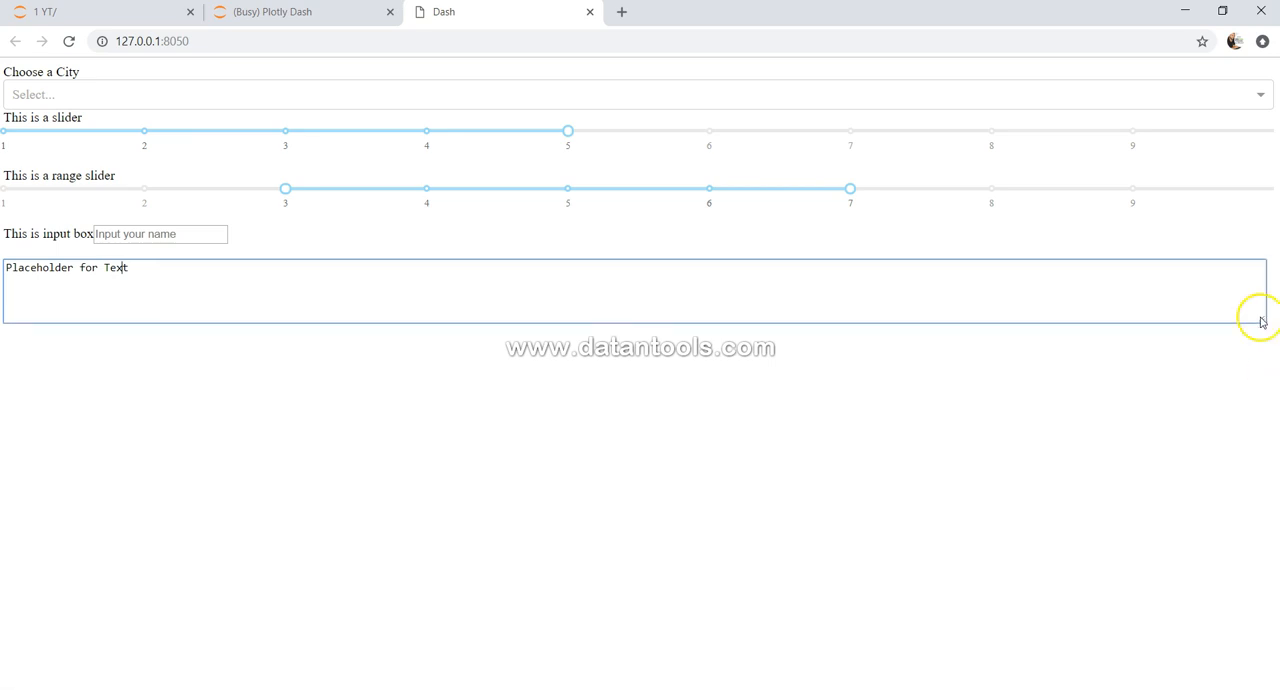
drag(1262, 320, 378, 368)
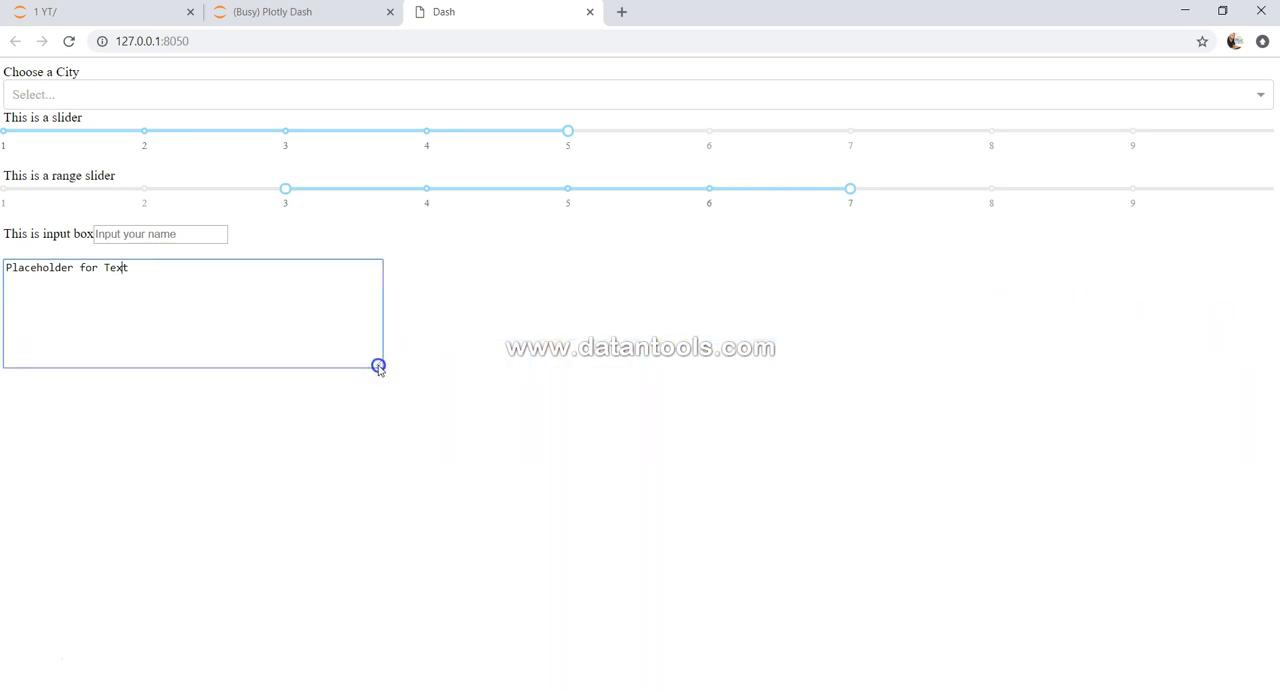
drag(378, 364, 398, 416)
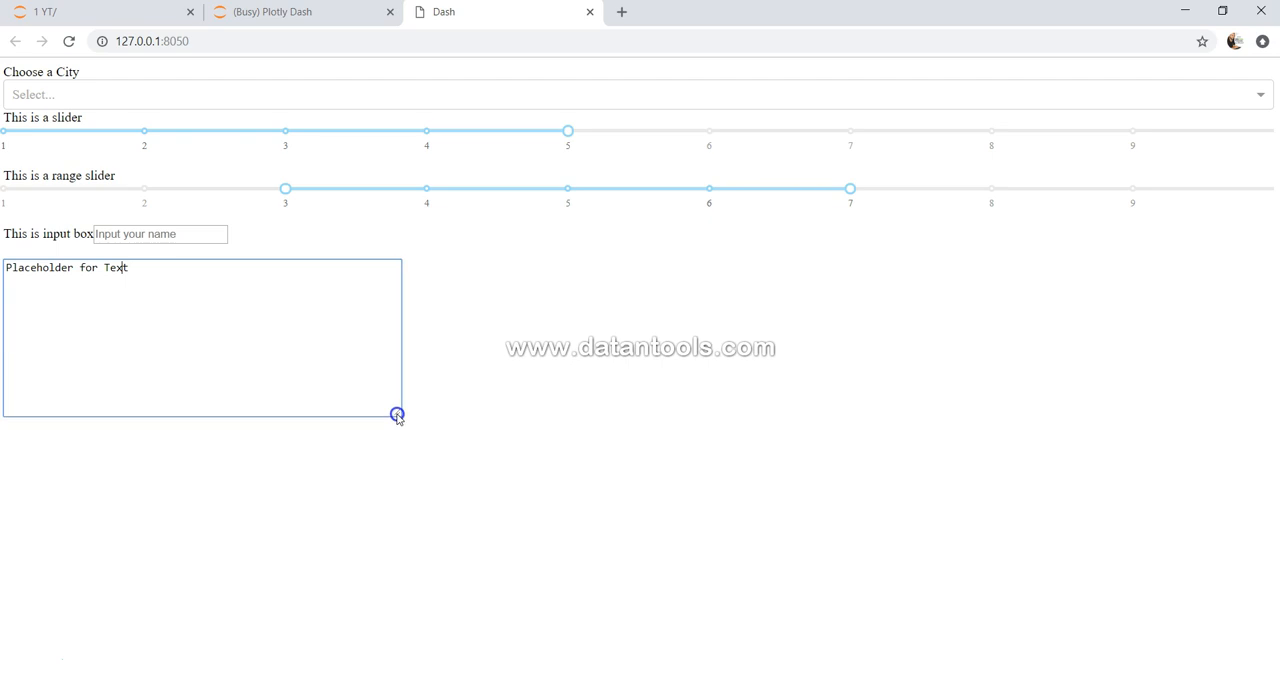
mouse_move(396, 416)
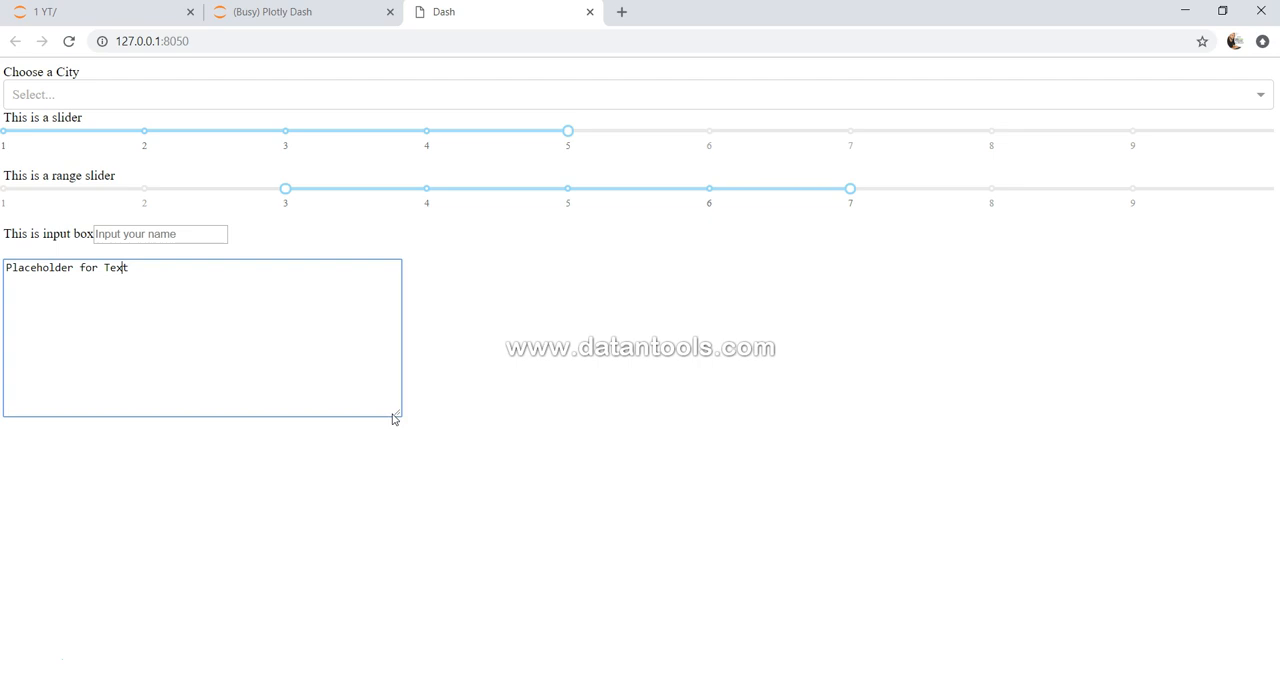
drag(398, 420, 1128, 410)
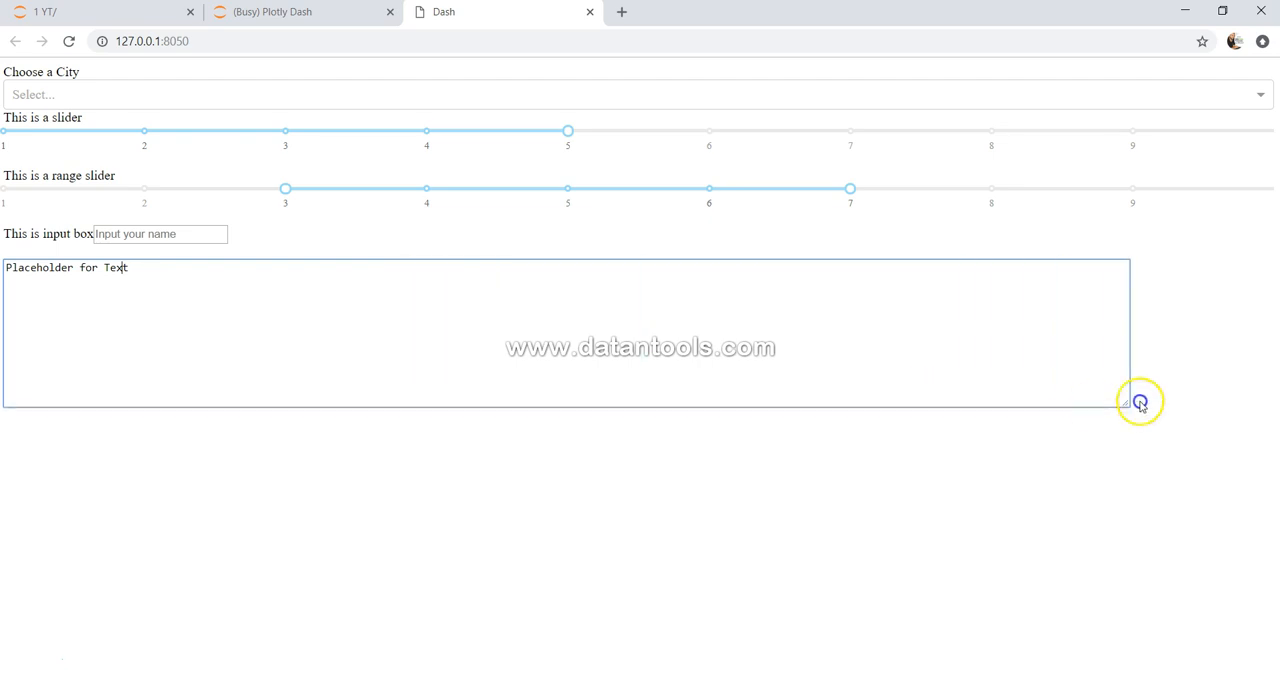
click(290, 12)
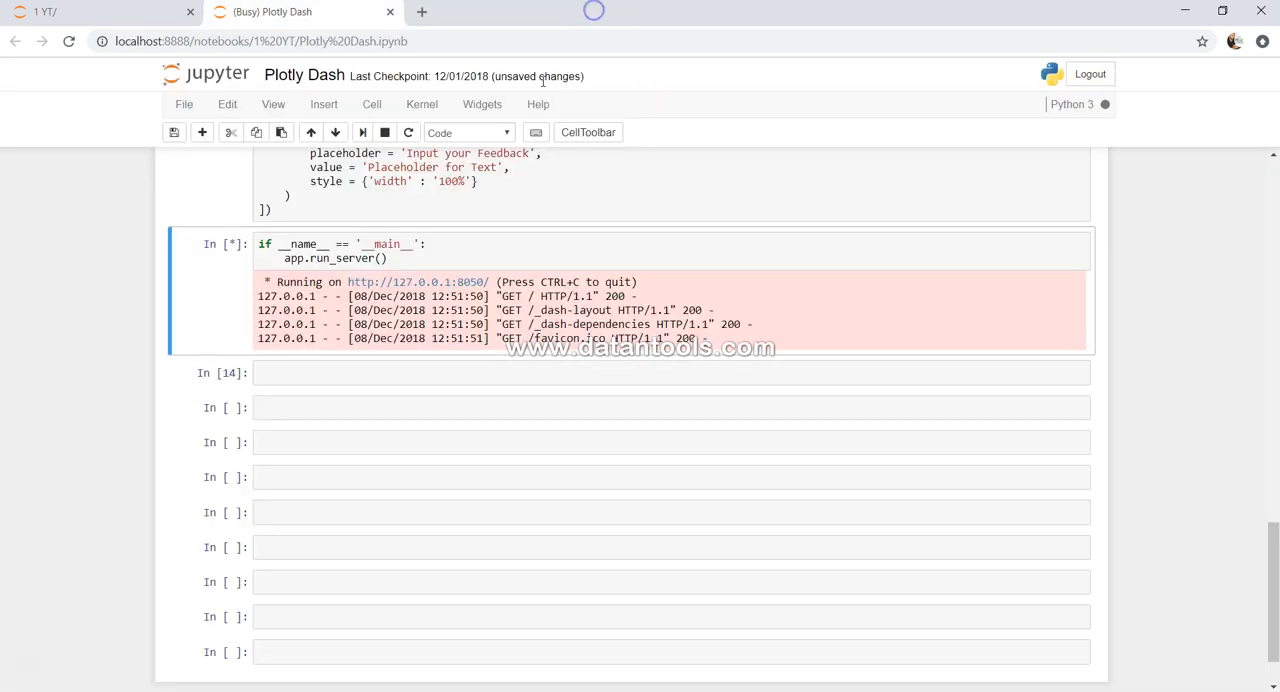
Set the Textarea width to 50%, check the half-width box in the app and return to the notebook
scroll(up, 3)
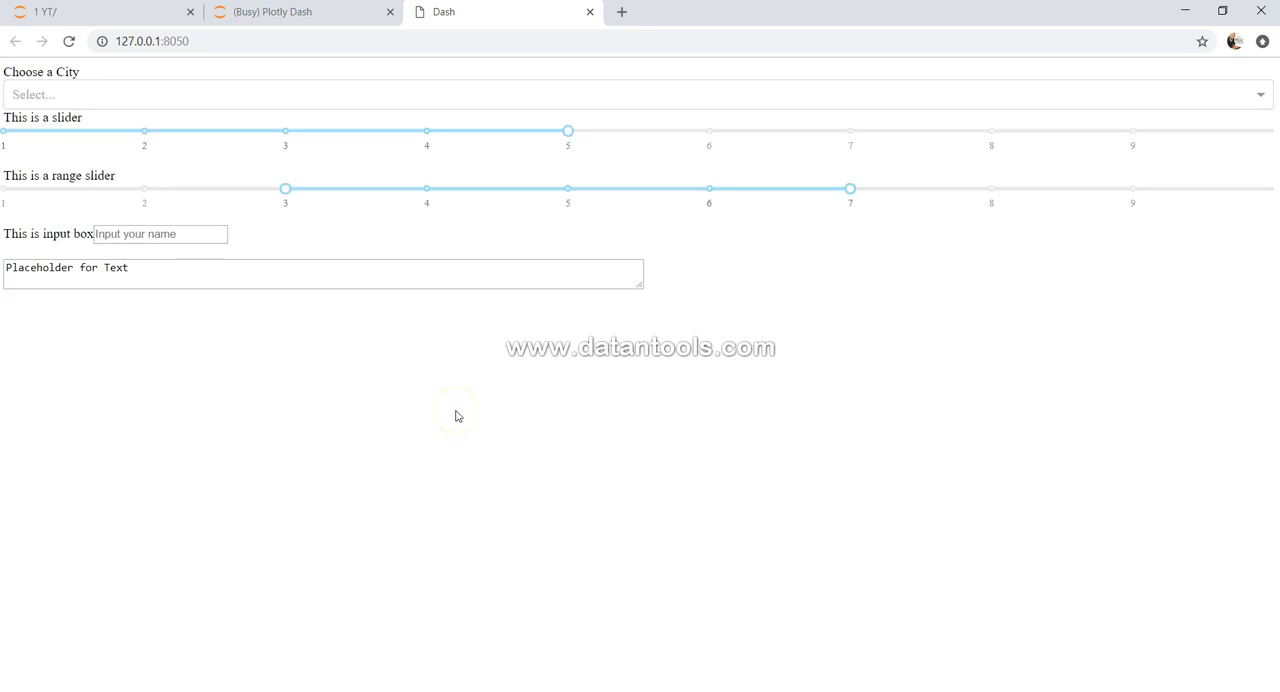
mouse_move(644, 296)
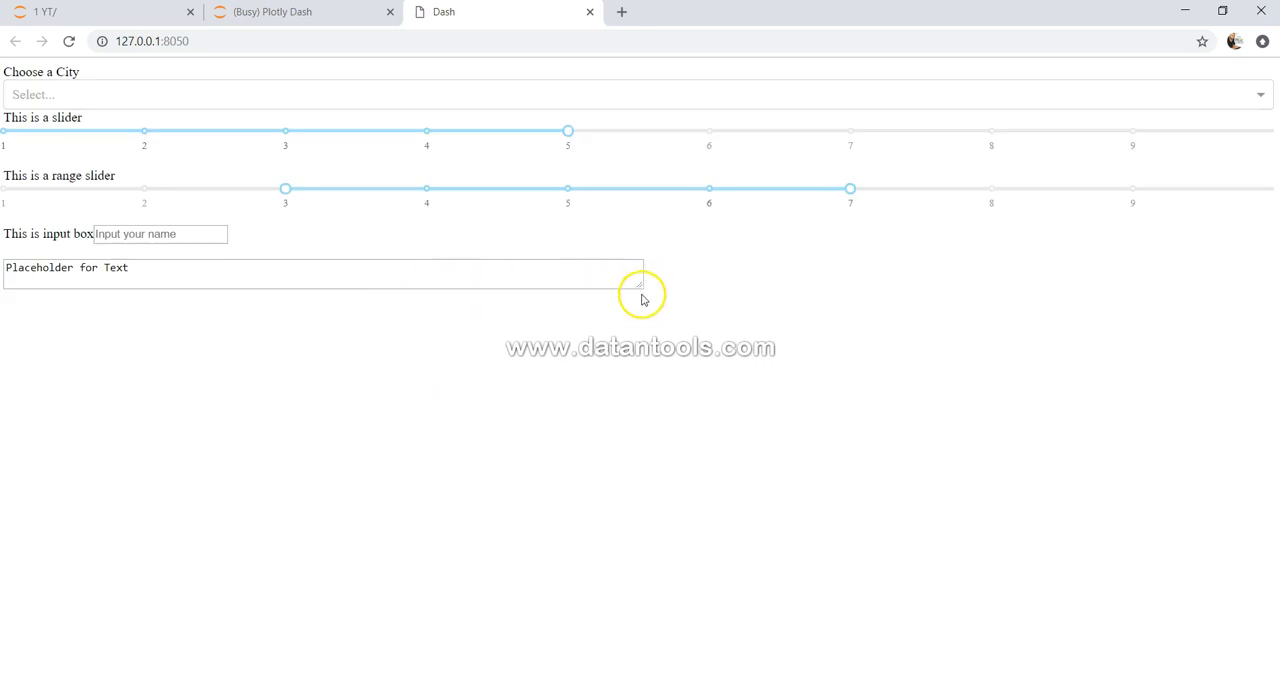
click(444, 12)
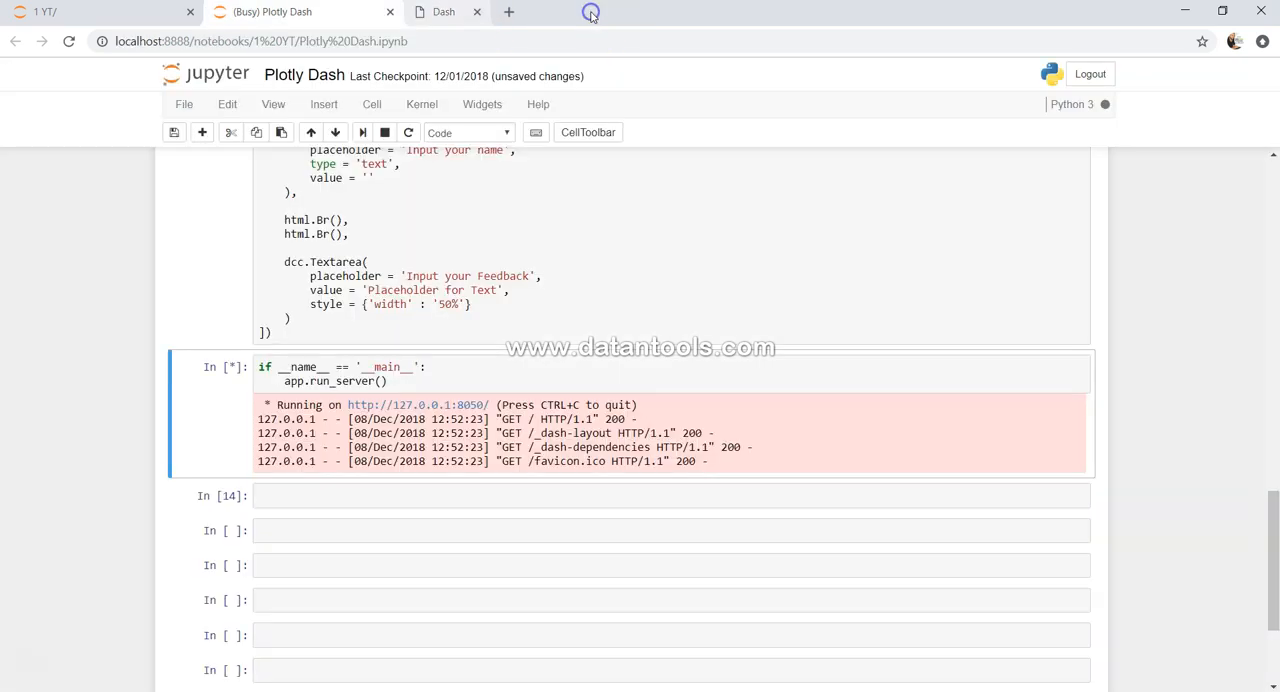
Close the Dash app's browser tab and interrupt the server cell via Kernel > Interrupt
click(476, 12)
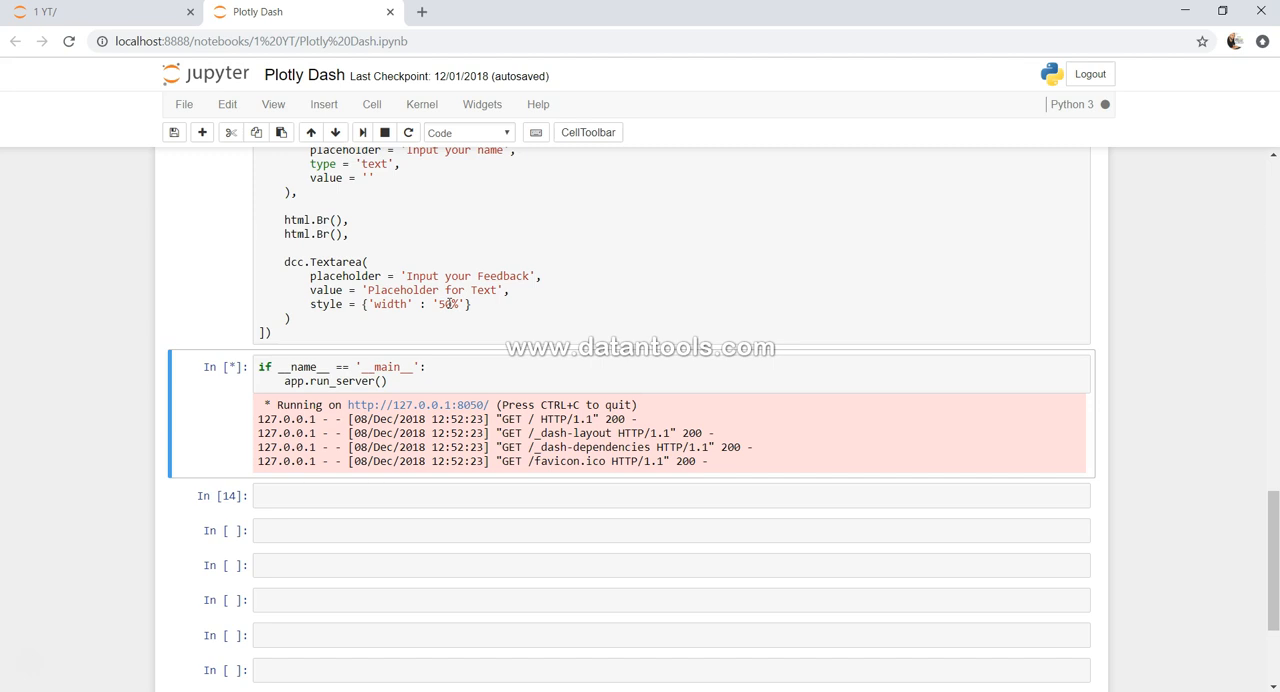
scroll(up, 3)
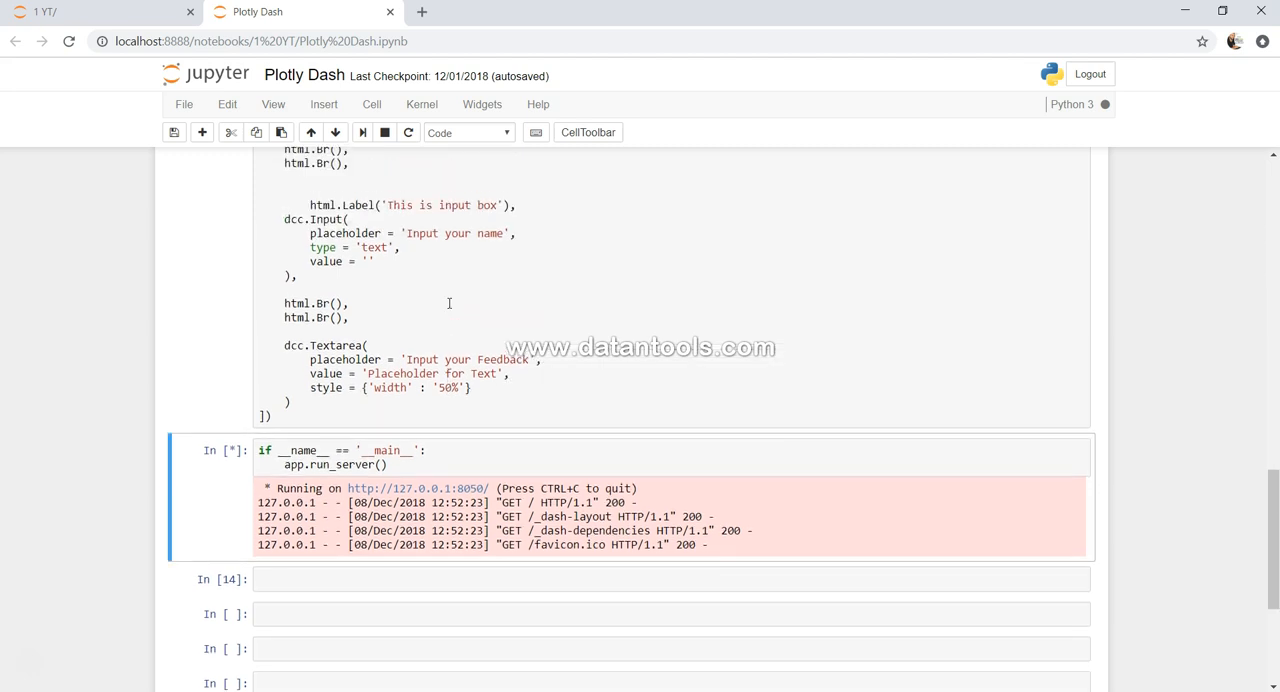
click(422, 104)
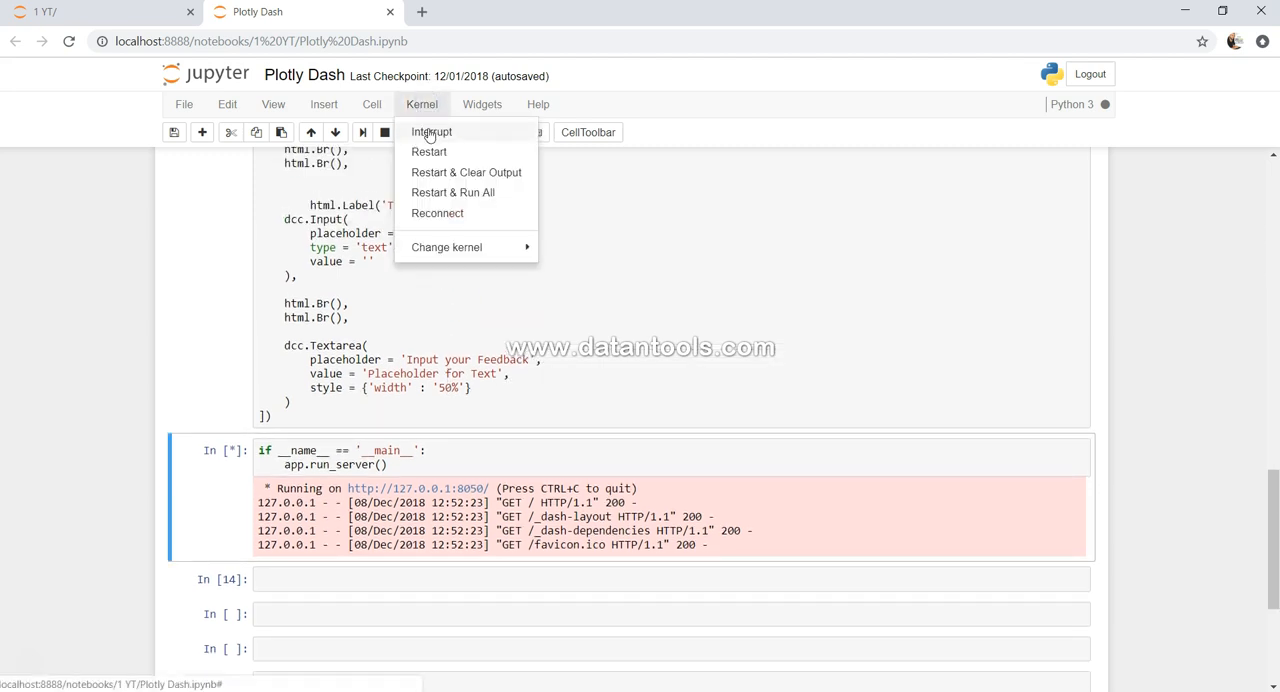
click(432, 132)
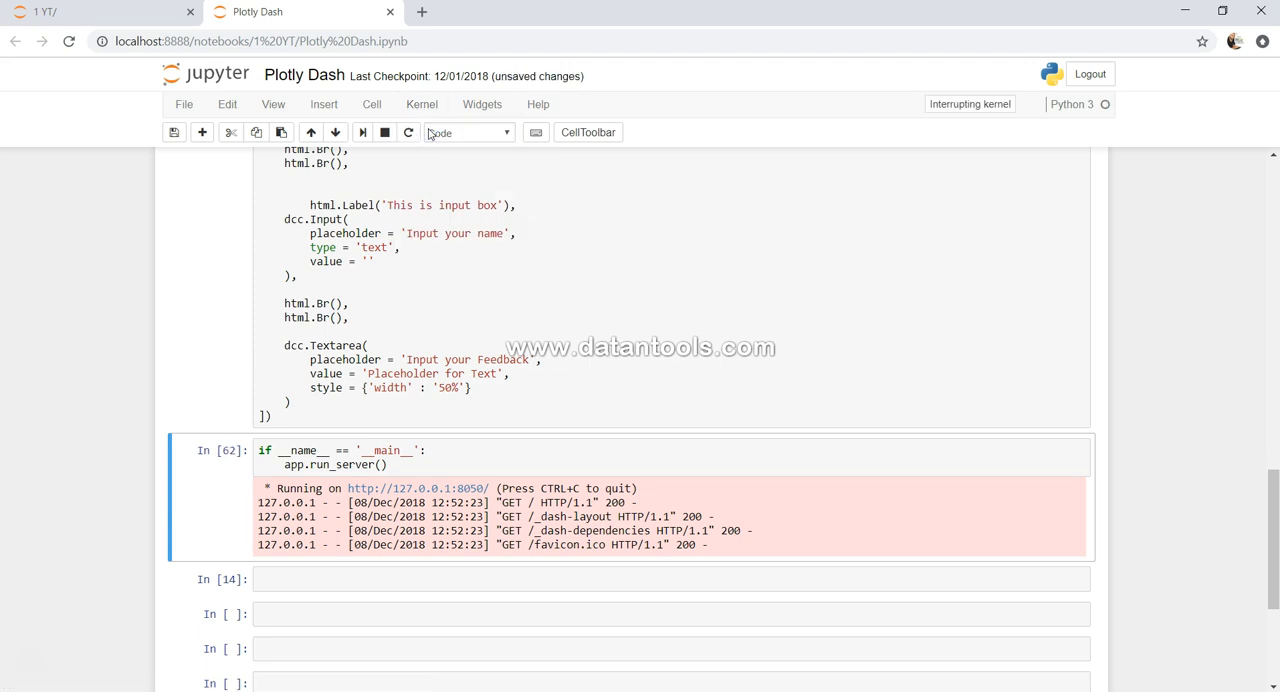